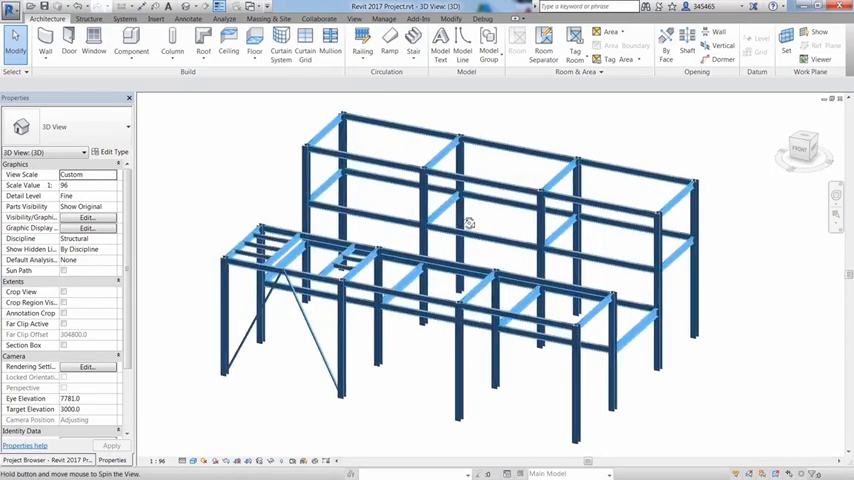
Orbit to a top beam-column joint, deselect the column, and open Structural Connection Settings.
{"action": "left_click_drag", "start_coordinate": [470, 223], "coordinate": [547, 223]}
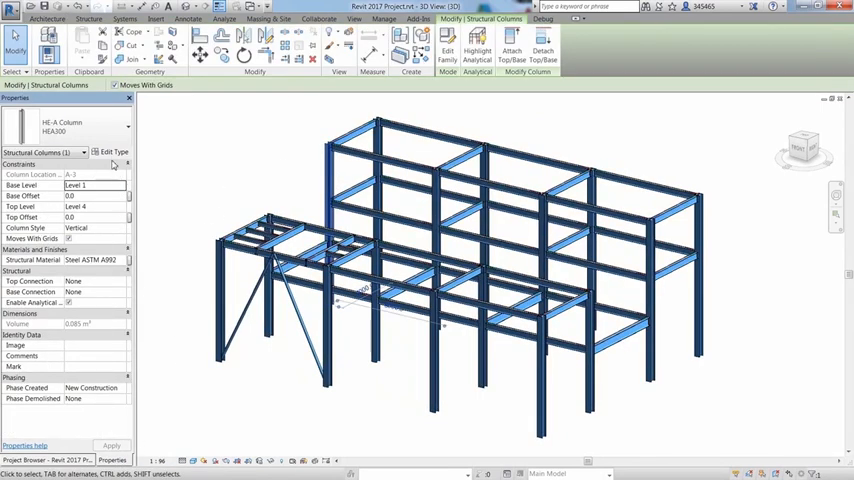
{"action": "left_click", "coordinate": [115, 151]}
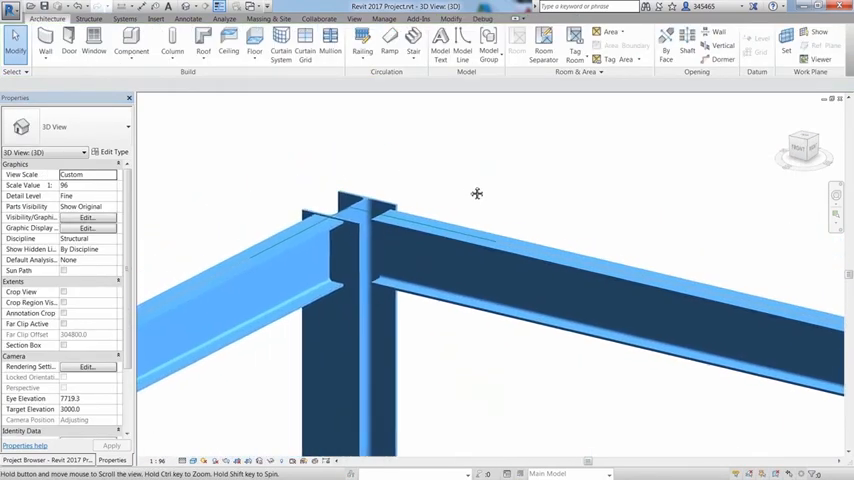
{"action": "left_click", "coordinate": [88, 19]}
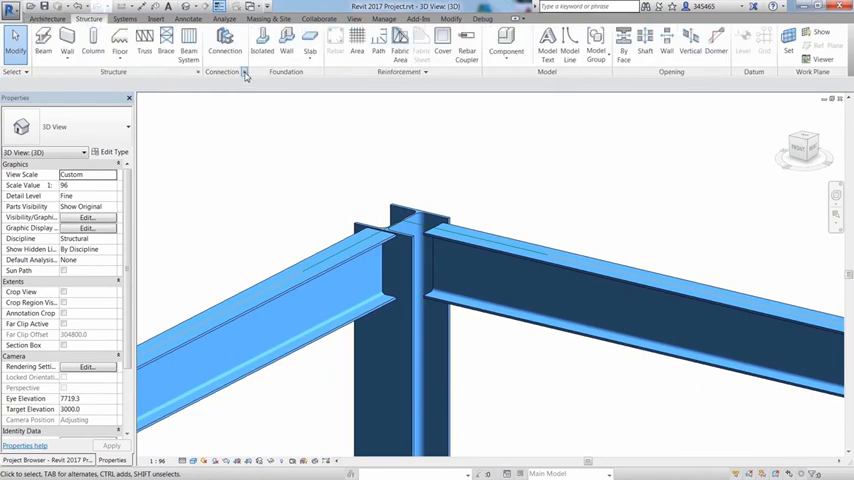
{"action": "left_click", "coordinate": [245, 72]}
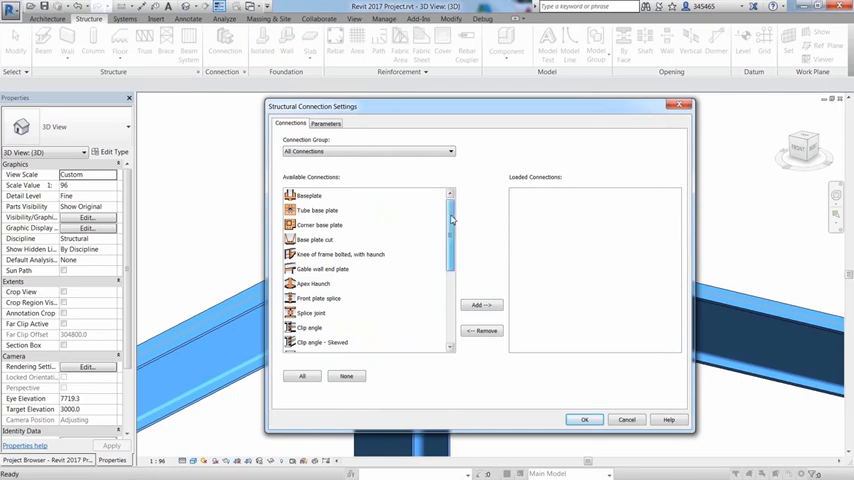
Add Baseplate, Knee of frame bolted with haunch, Apex Haunch, Clip angle and Shear plate connections.
{"action": "scroll", "scroll_direction": "down", "scroll_amount": 3}
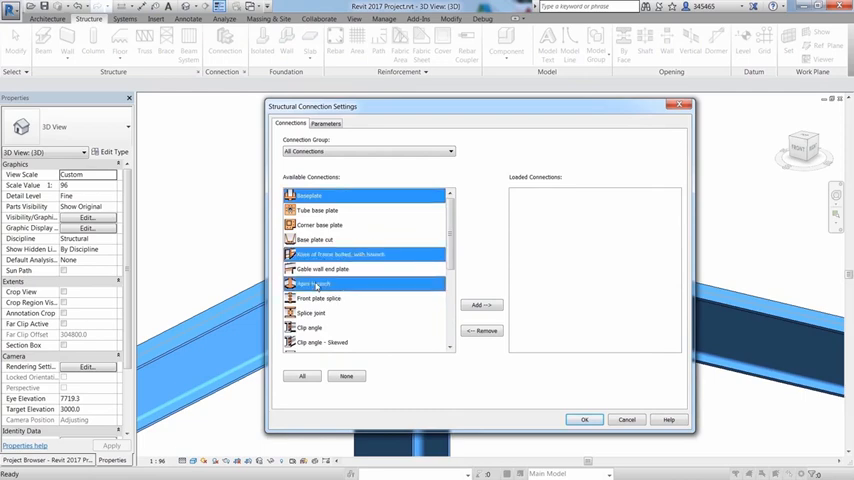
{"action": "scroll", "scroll_direction": "down", "scroll_amount": 3}
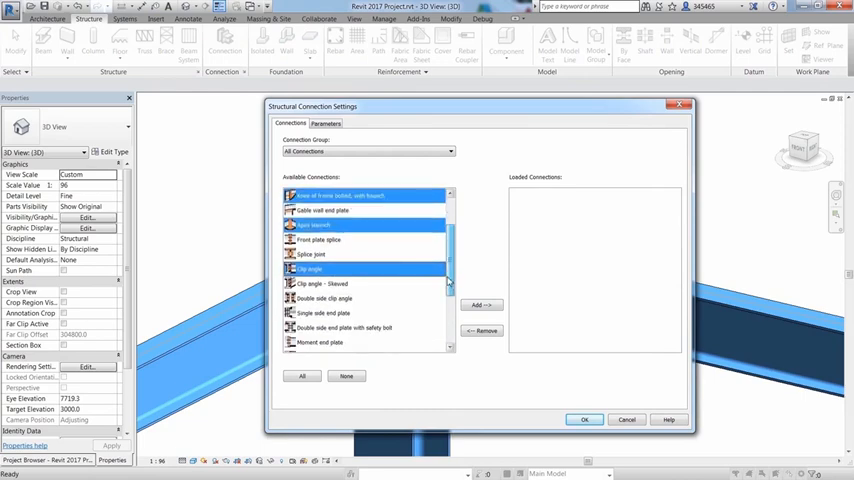
{"action": "left_click", "coordinate": [481, 305]}
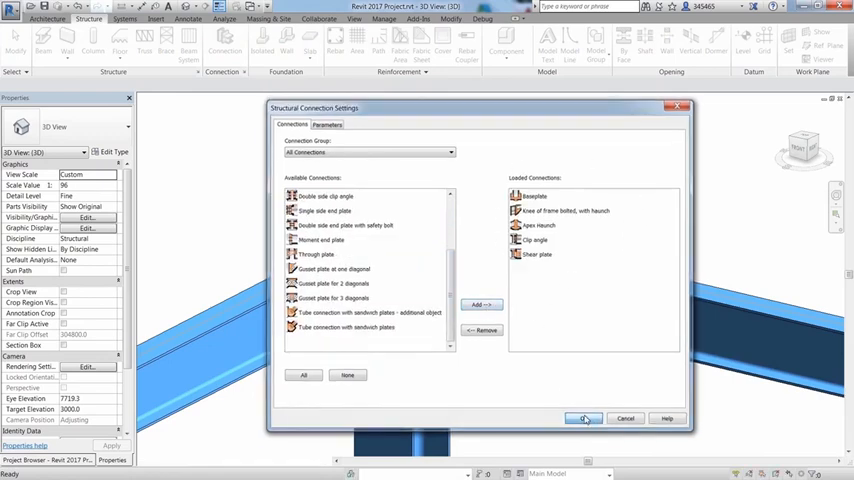
{"action": "left_click", "coordinate": [584, 418]}
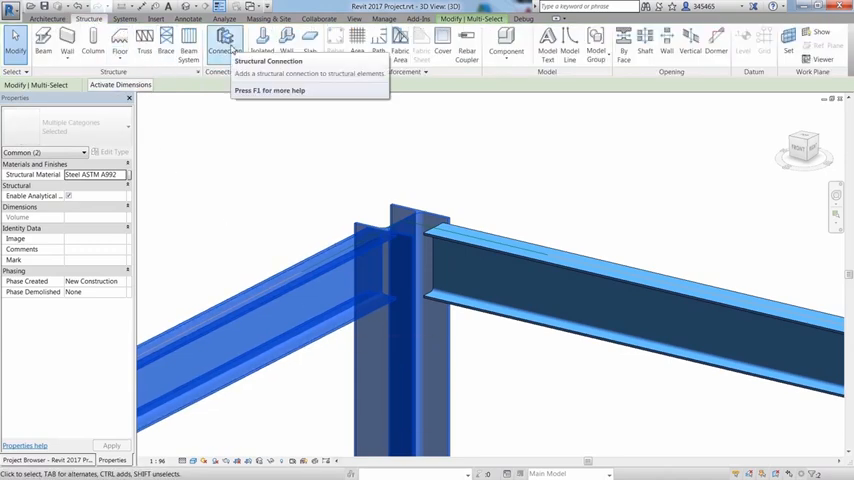
Add a connection to the selected beam and column, typed 'Knee of frame bolted, with haunch'.
{"action": "left_click", "coordinate": [225, 42]}
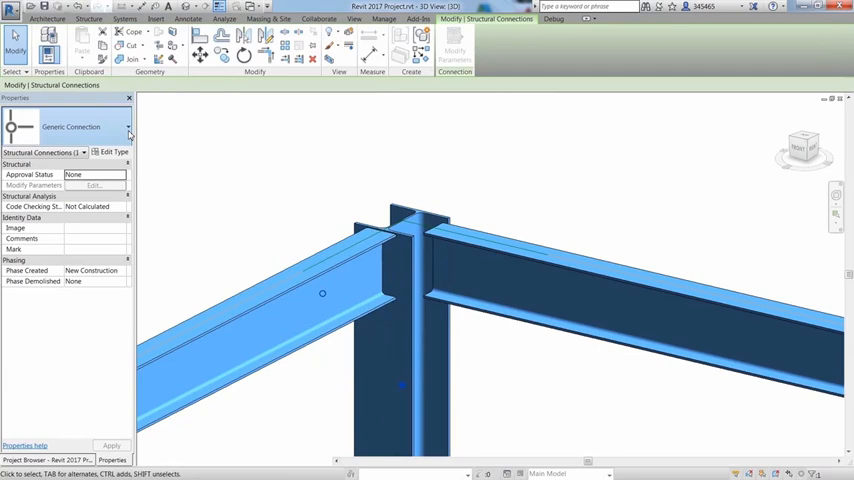
{"action": "left_click", "coordinate": [128, 127]}
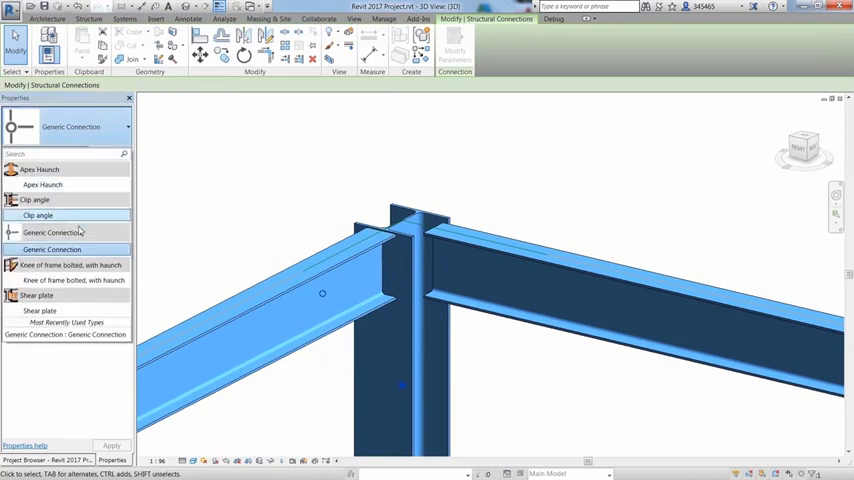
{"action": "left_click", "coordinate": [70, 265]}
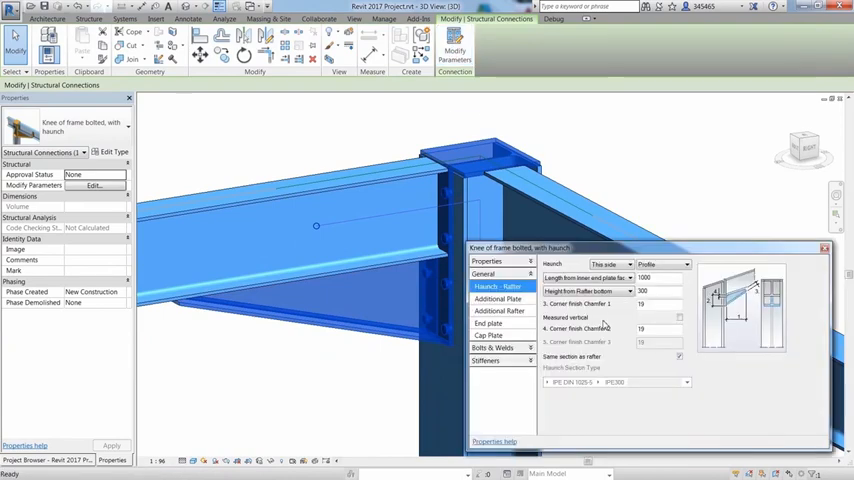
Set the end plate width to 250 and set how far the third stiffener extends.
{"action": "left_click", "coordinate": [488, 335]}
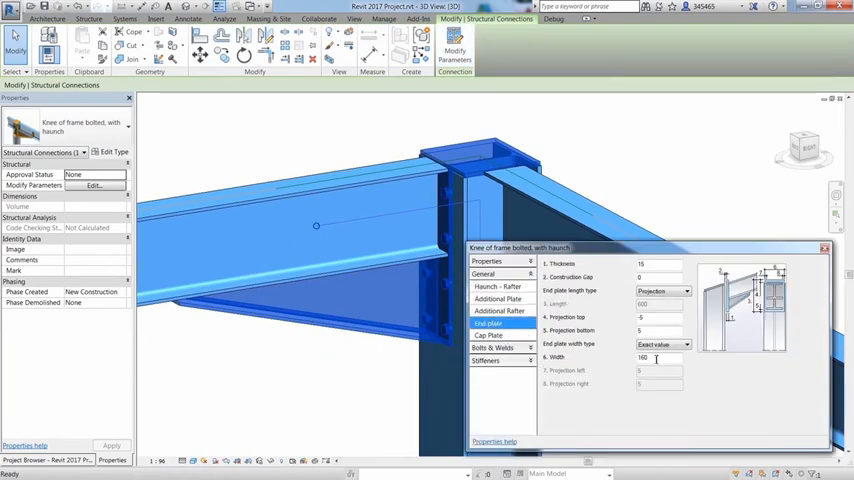
{"action": "type", "text": "250"}
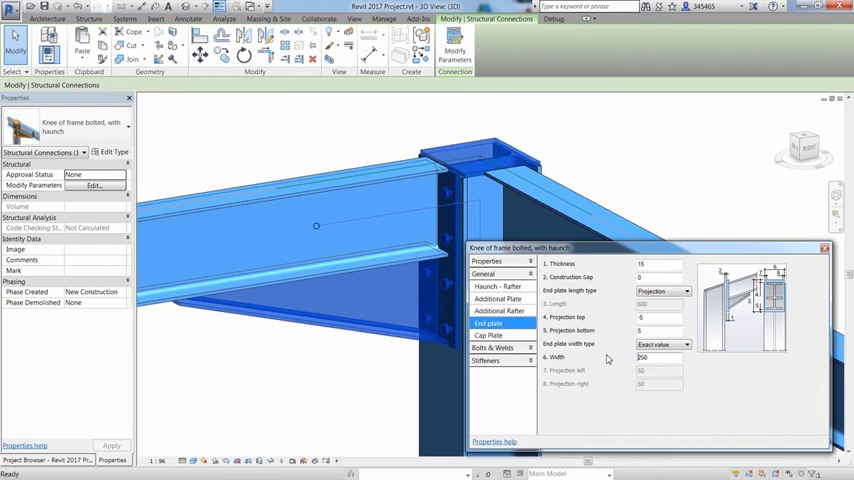
{"action": "left_click", "coordinate": [485, 299]}
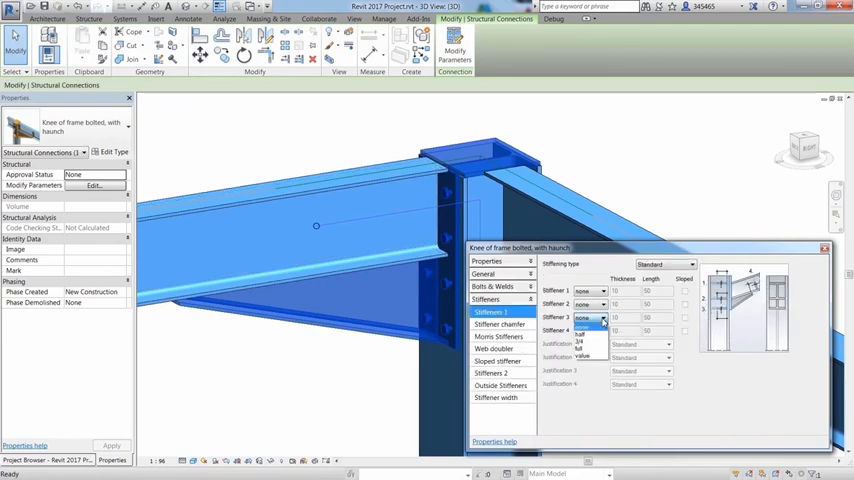
{"action": "left_click", "coordinate": [583, 330]}
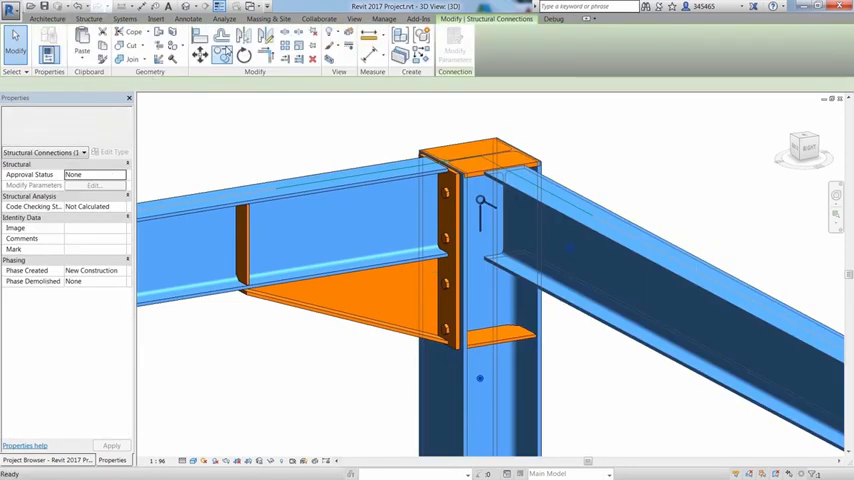
{"action": "left_click", "coordinate": [125, 127]}
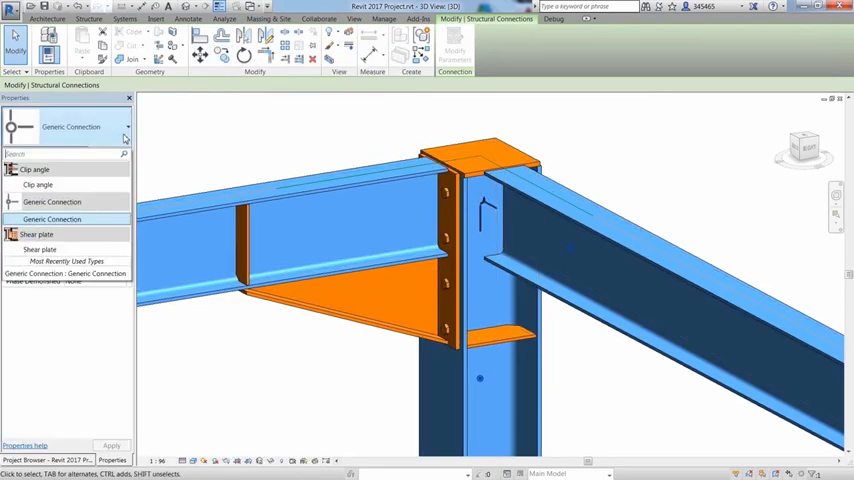